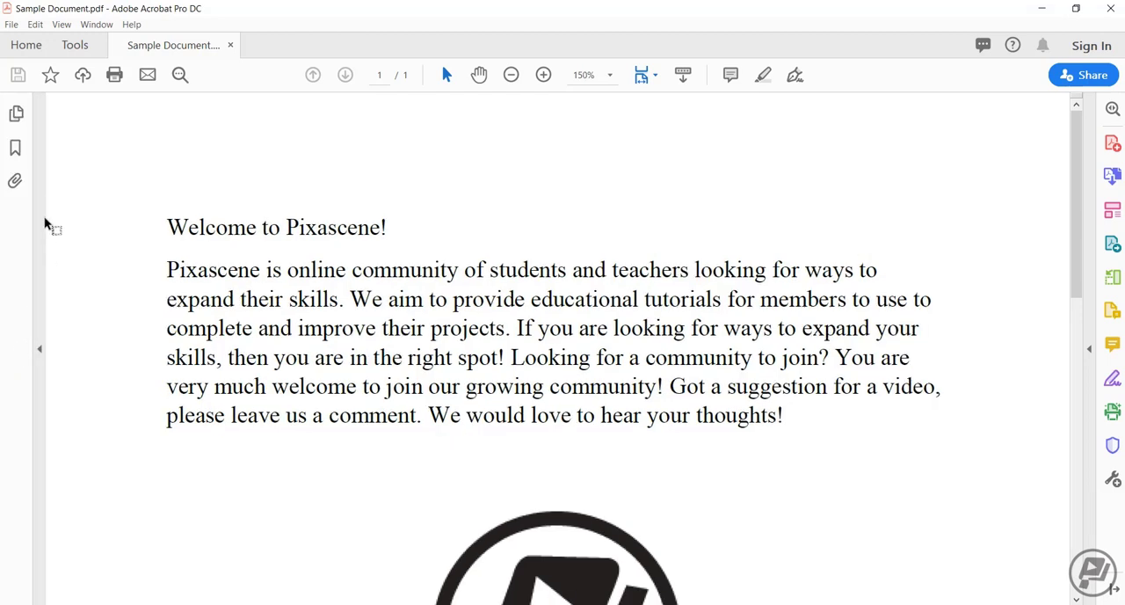
- Attach bulldog.jpg through the Attachments pane's Add File command
{"action": "left_click", "coordinate": [14, 182]}
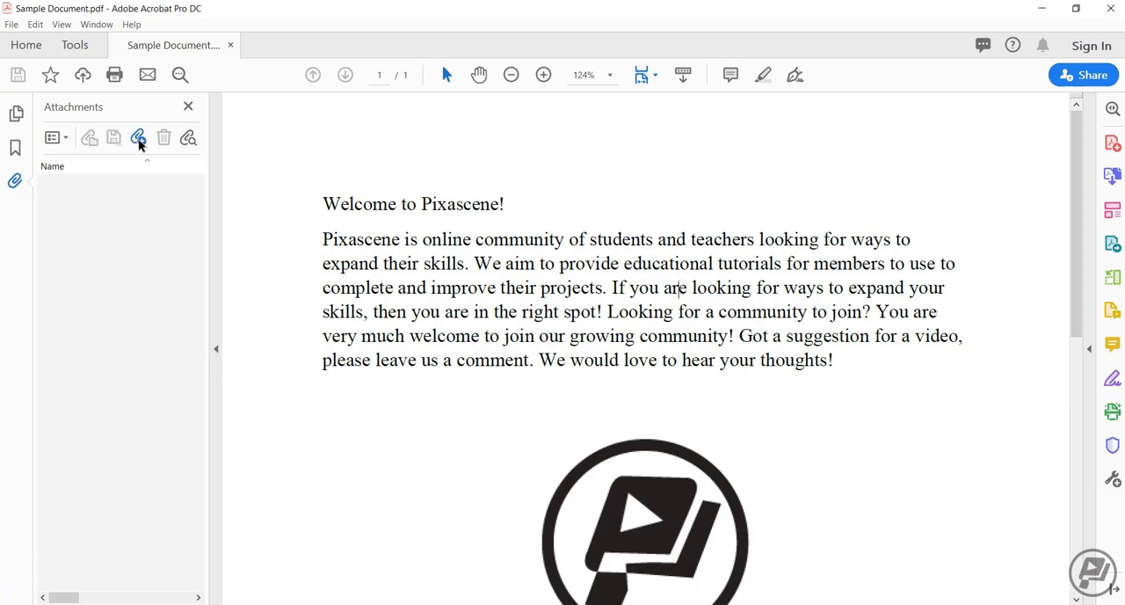
{"action": "left_click", "coordinate": [137, 137]}
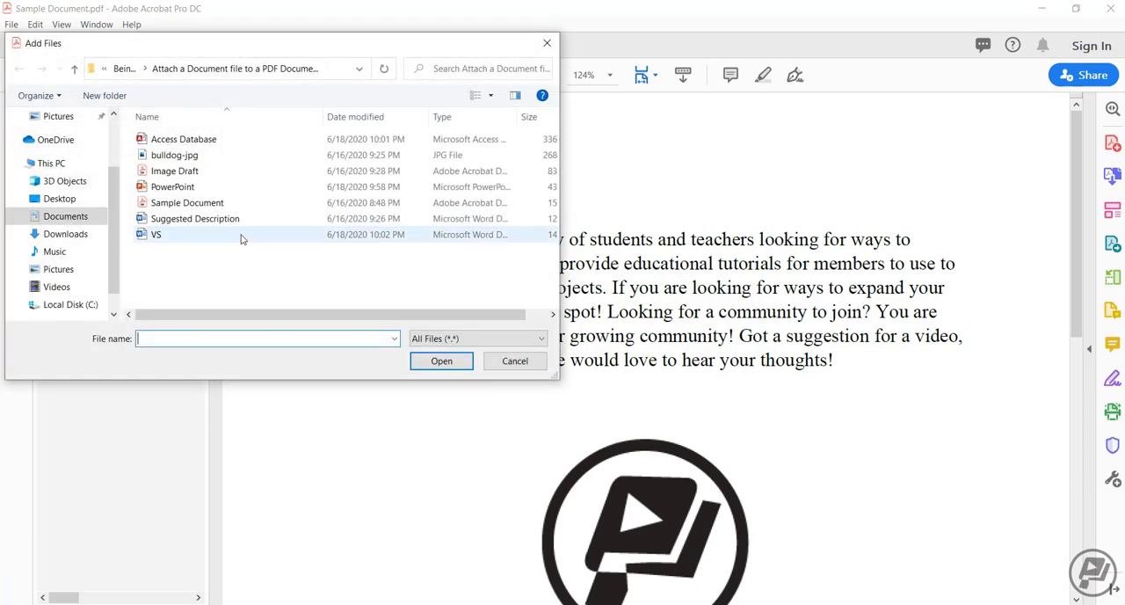
{"action": "left_click", "coordinate": [174, 154]}
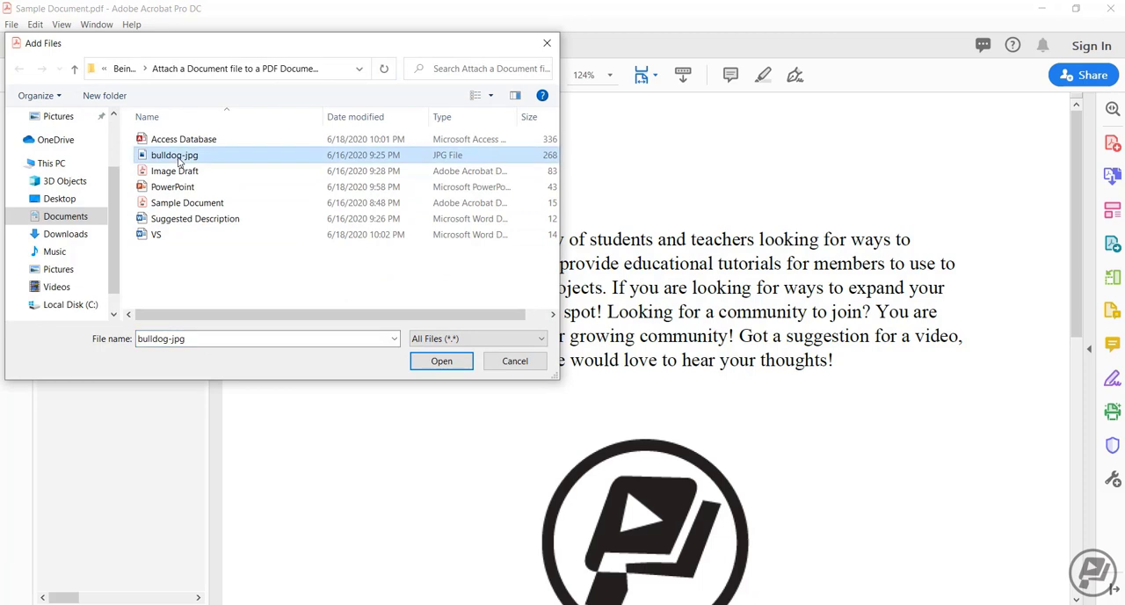
{"action": "left_click", "coordinate": [442, 360]}
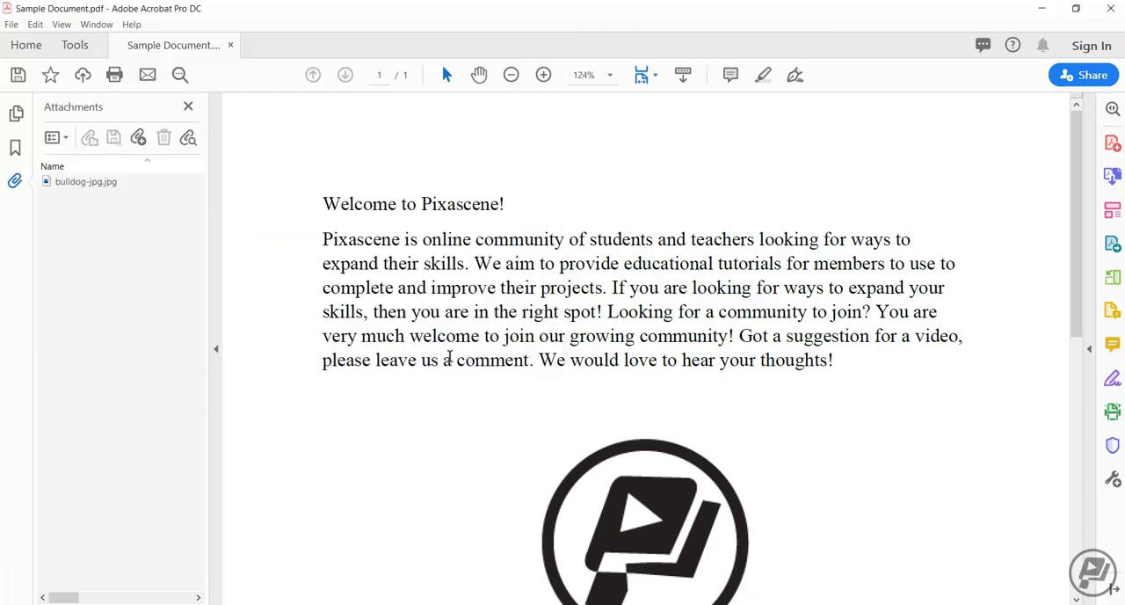
{"action": "mouse_move", "coordinate": [86, 181]}
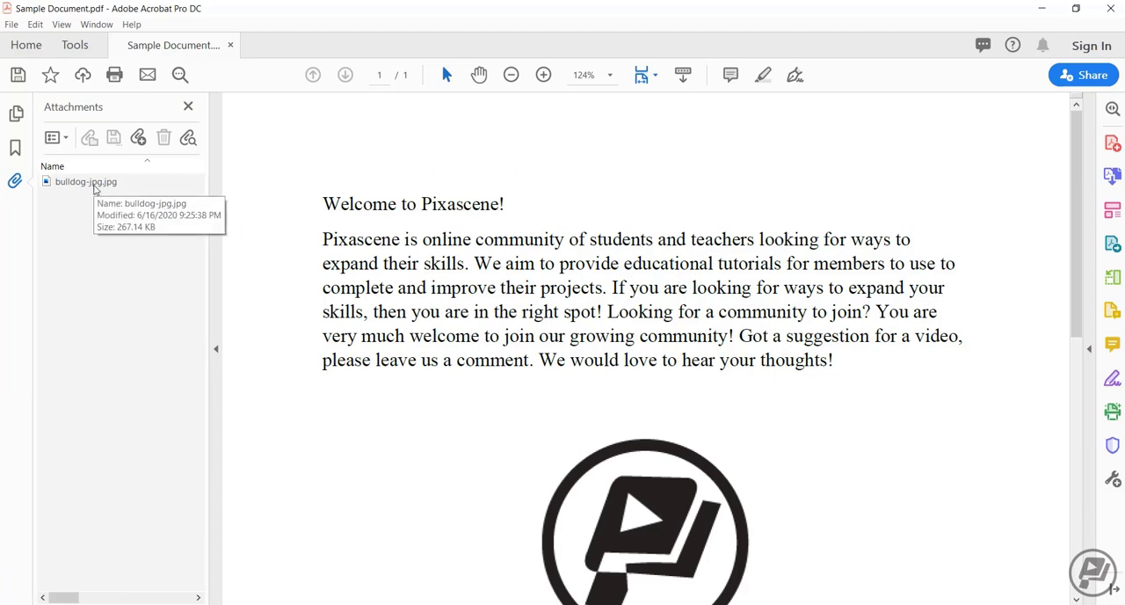
{"action": "mouse_move", "coordinate": [282, 281]}
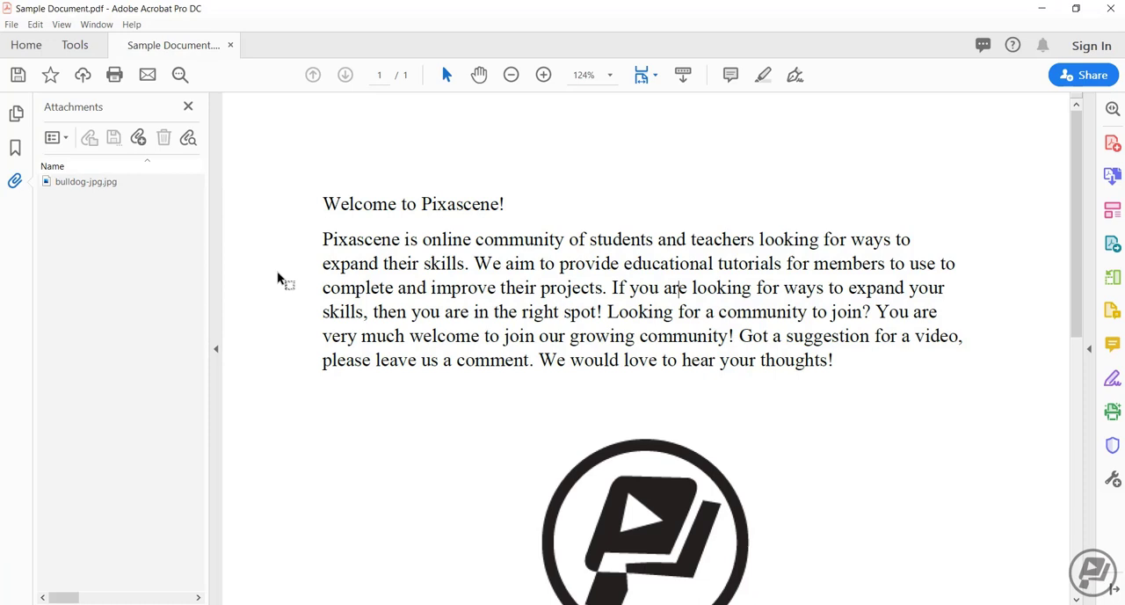
{"action": "mouse_move", "coordinate": [759, 183]}
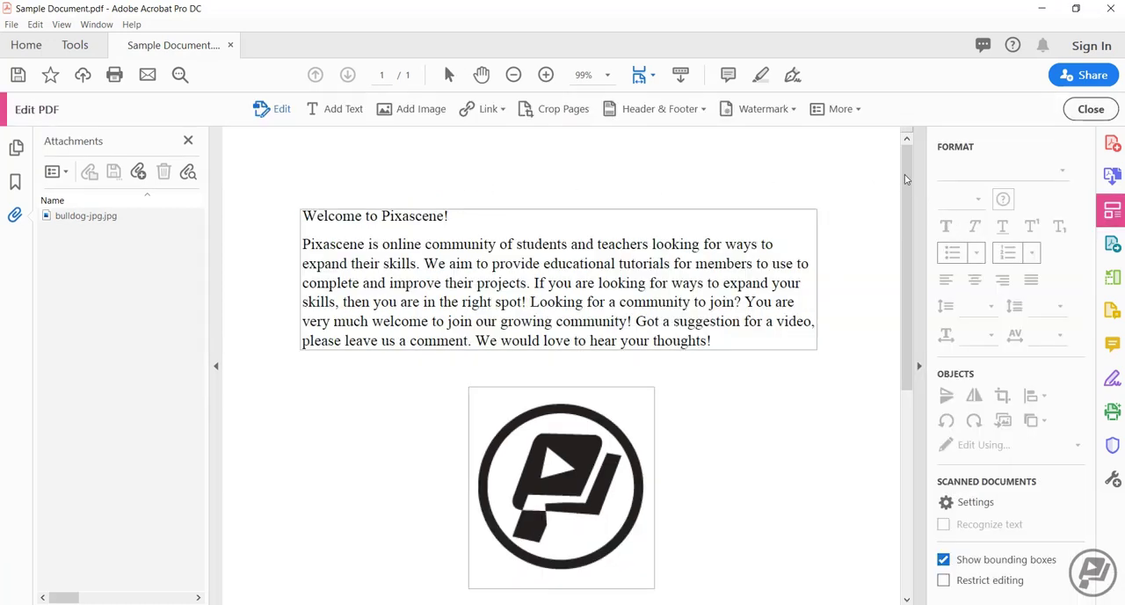
- Attach PowerPoint.pptx via Edit PDF's More > Attach File, then close Edit PDF
{"action": "left_click", "coordinate": [840, 109]}
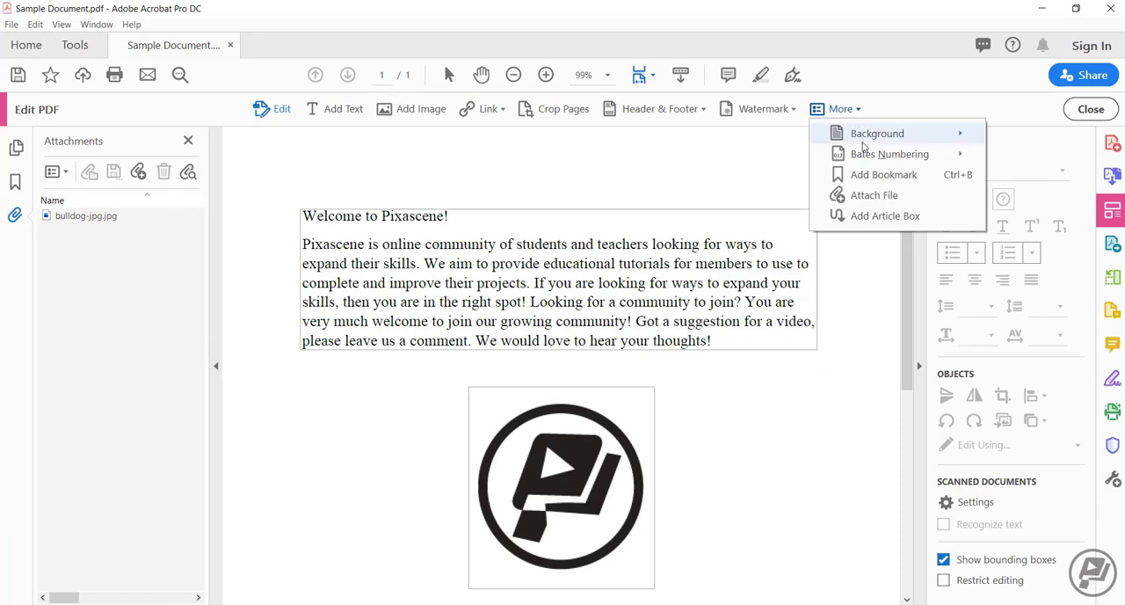
{"action": "left_click", "coordinate": [874, 193]}
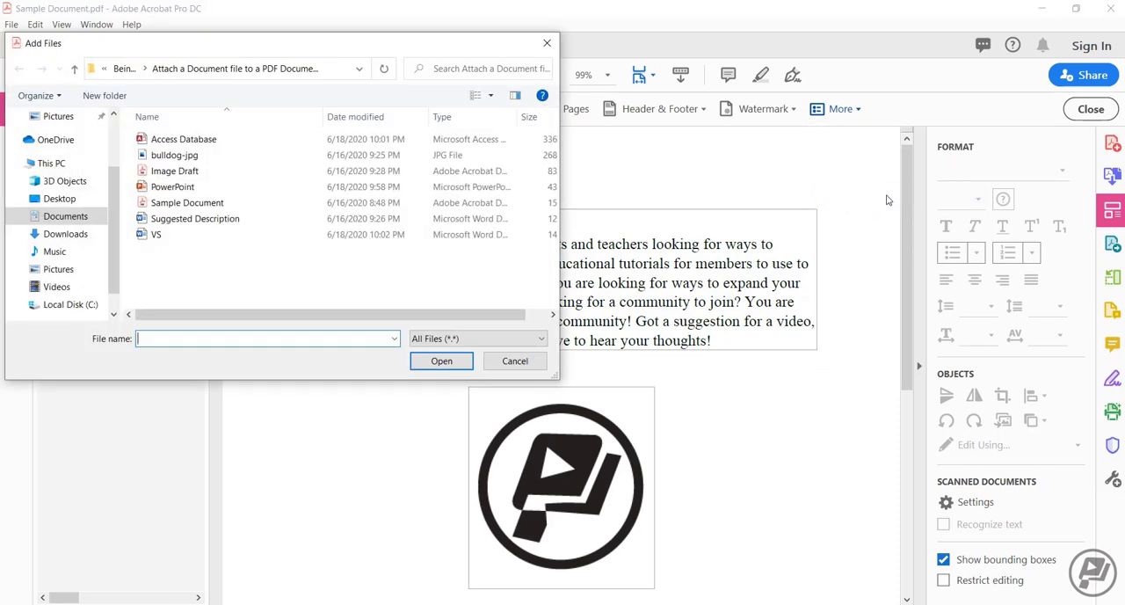
{"action": "left_click", "coordinate": [172, 186]}
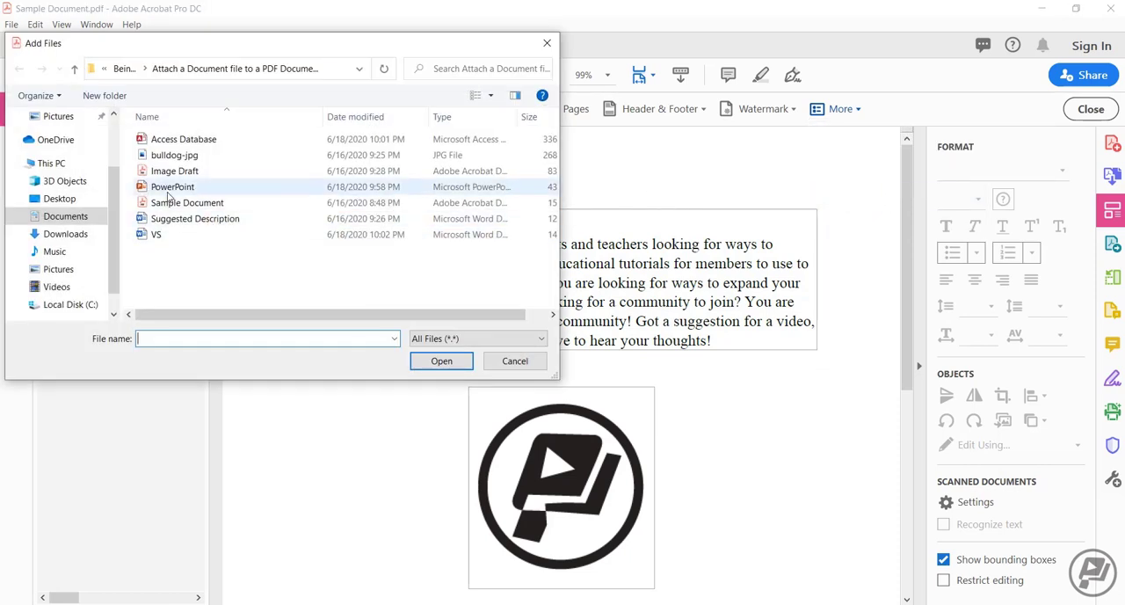
{"action": "left_click", "coordinate": [172, 186]}
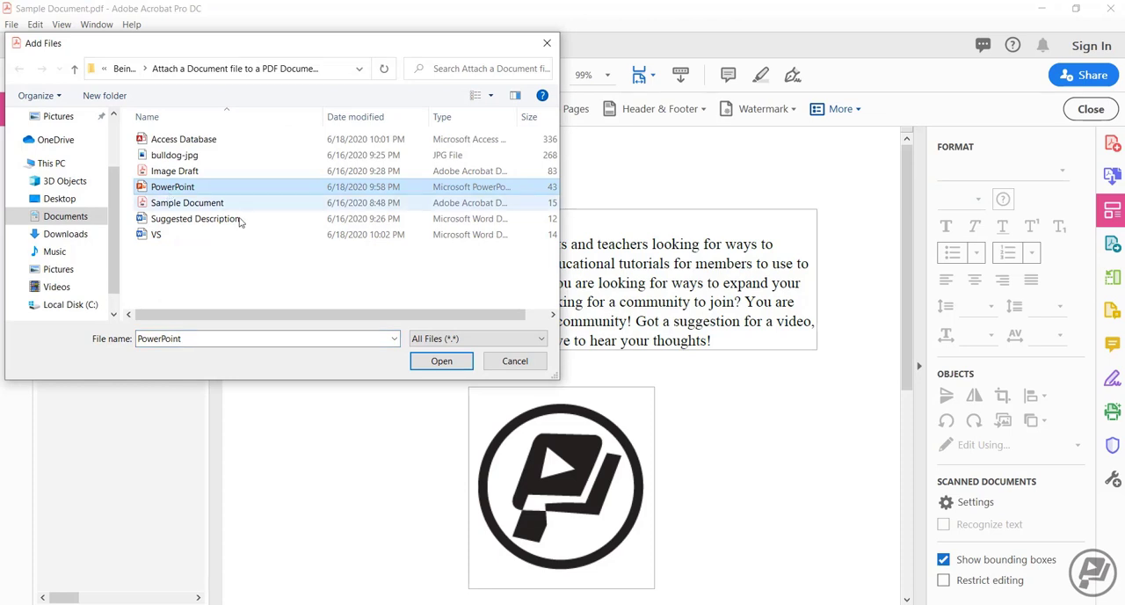
{"action": "left_click", "coordinate": [442, 360]}
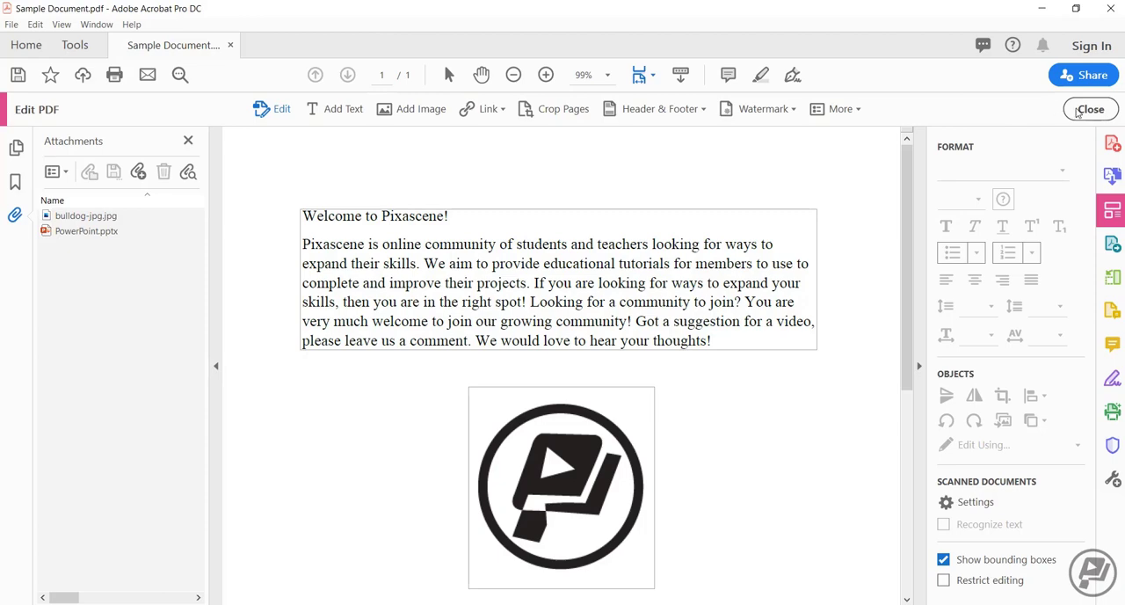
{"action": "left_click", "coordinate": [1090, 109]}
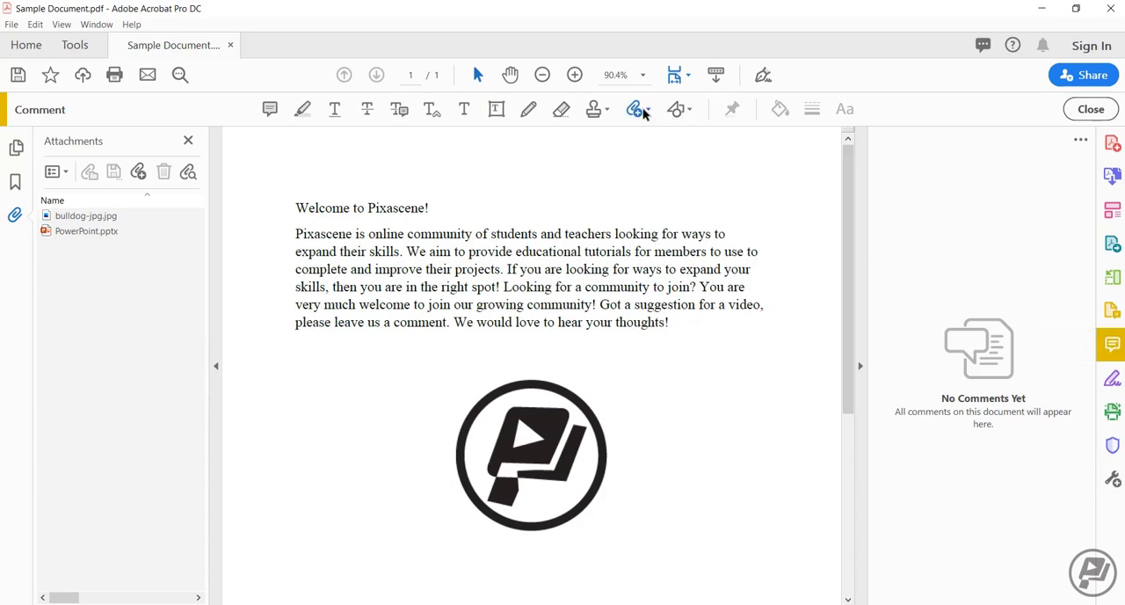
- Start an Add Attachment comment from the Comment toolbar and place its pin on the page
{"action": "left_click", "coordinate": [638, 109]}
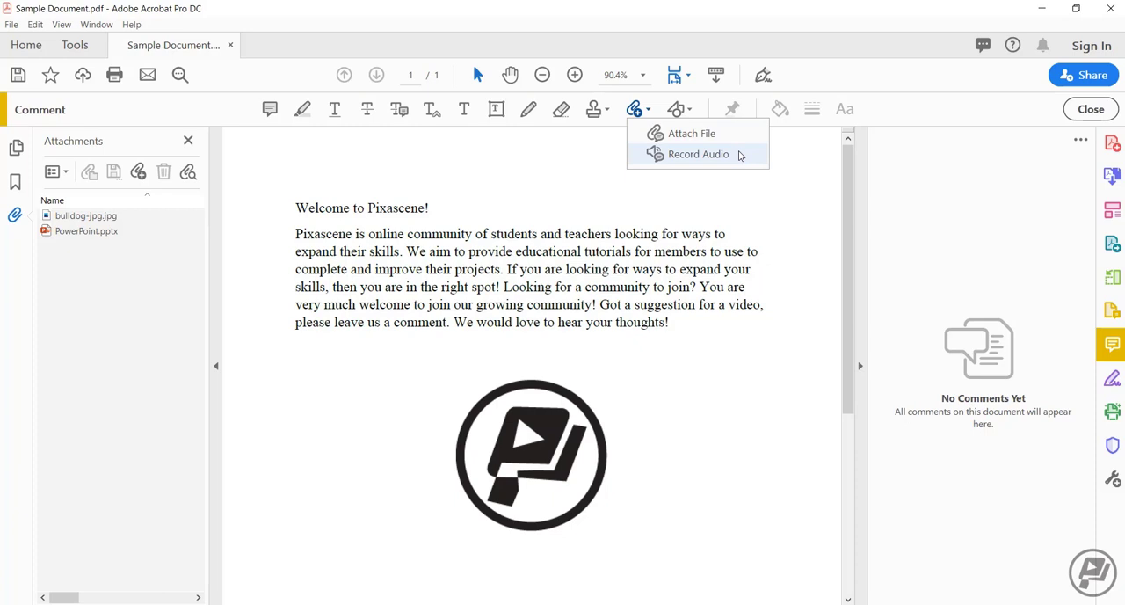
{"action": "mouse_move", "coordinate": [692, 133]}
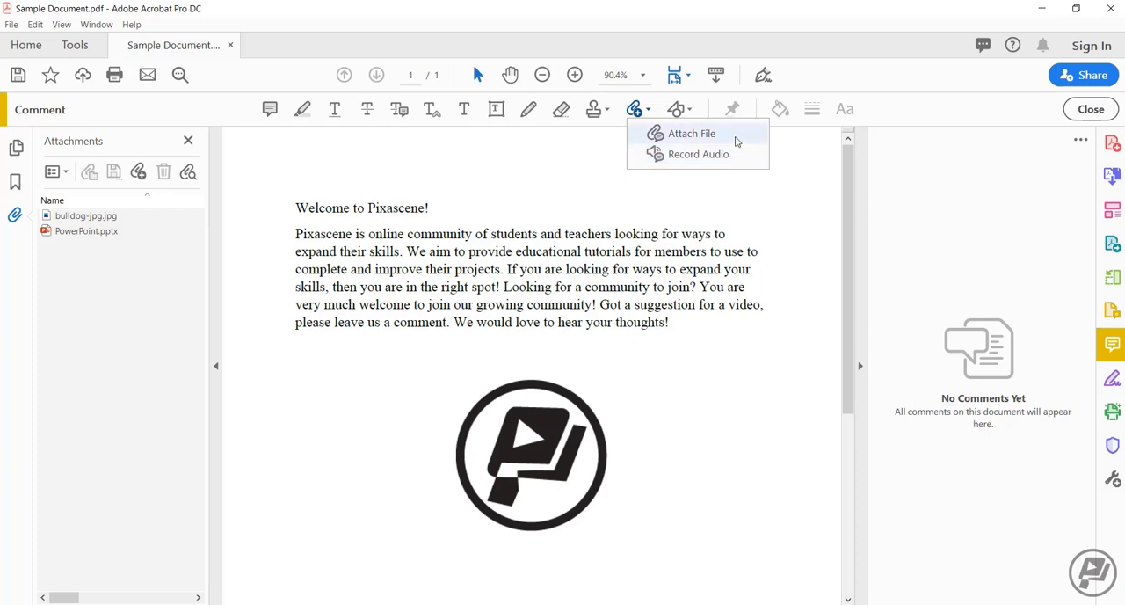
{"action": "left_click", "coordinate": [731, 109]}
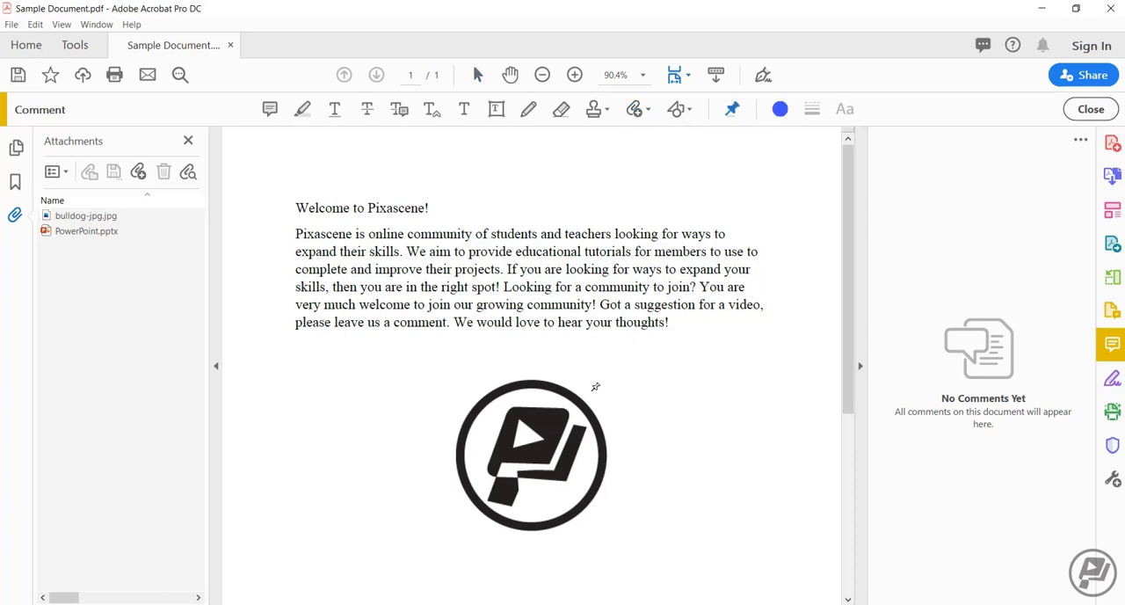
{"action": "left_click", "coordinate": [88, 172]}
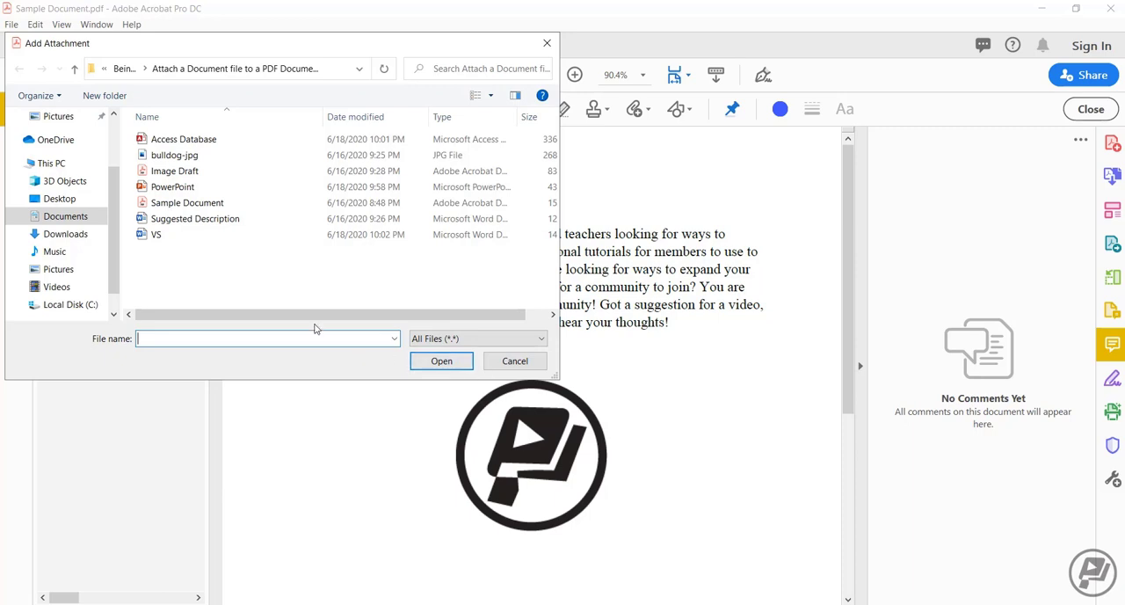
- Attach Image Draft.pdf at the pin and set its attachment icon colour to red
{"action": "left_click", "coordinate": [176, 171]}
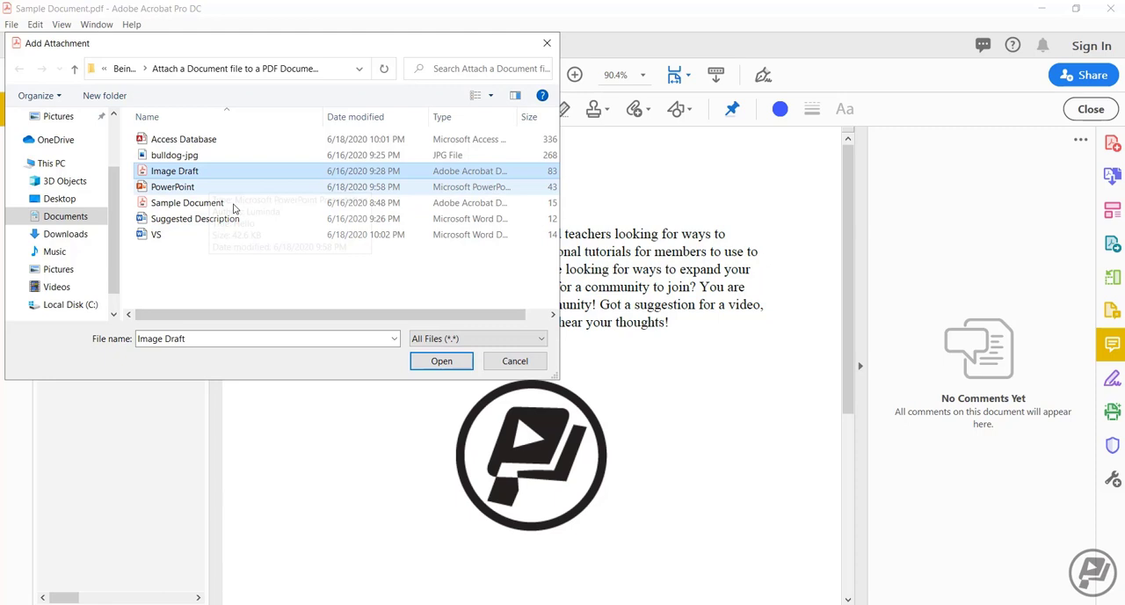
{"action": "left_click", "coordinate": [442, 360]}
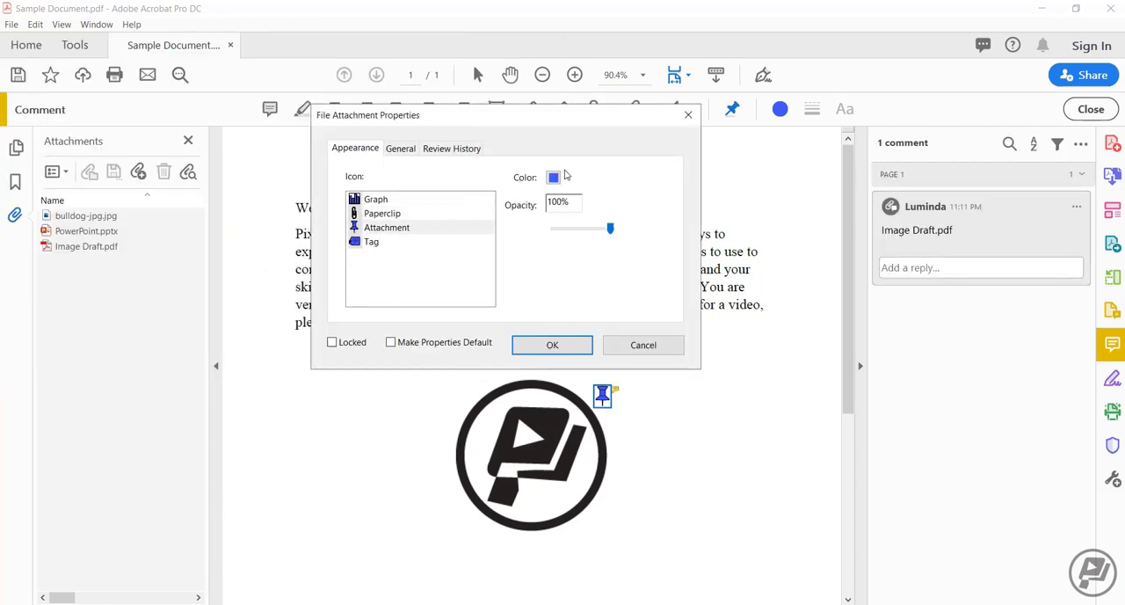
{"action": "left_click", "coordinate": [554, 176]}
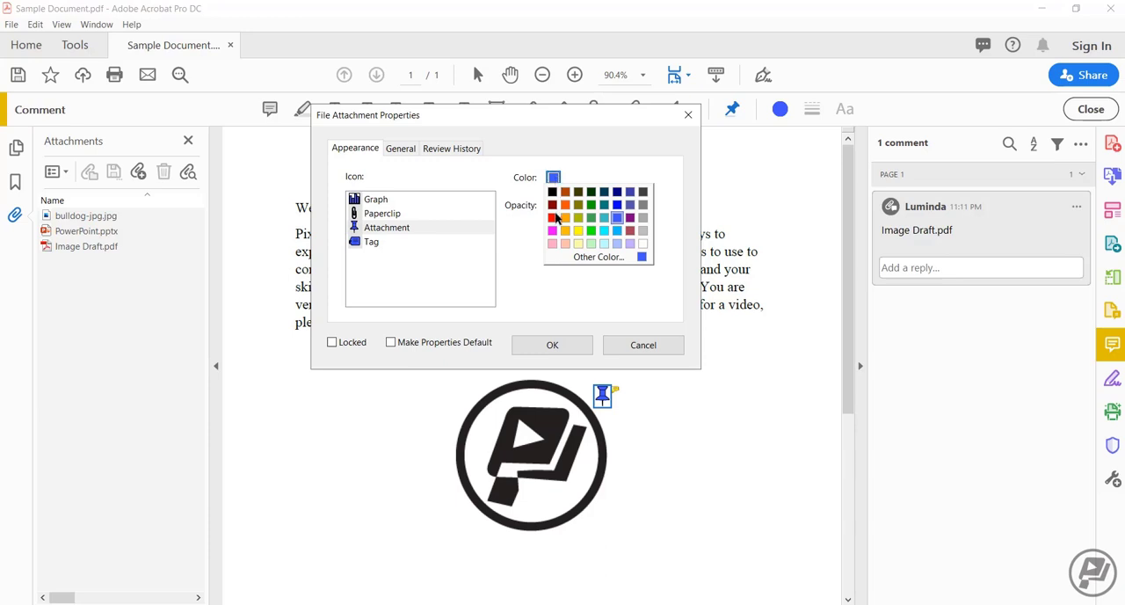
{"action": "left_click", "coordinate": [555, 230]}
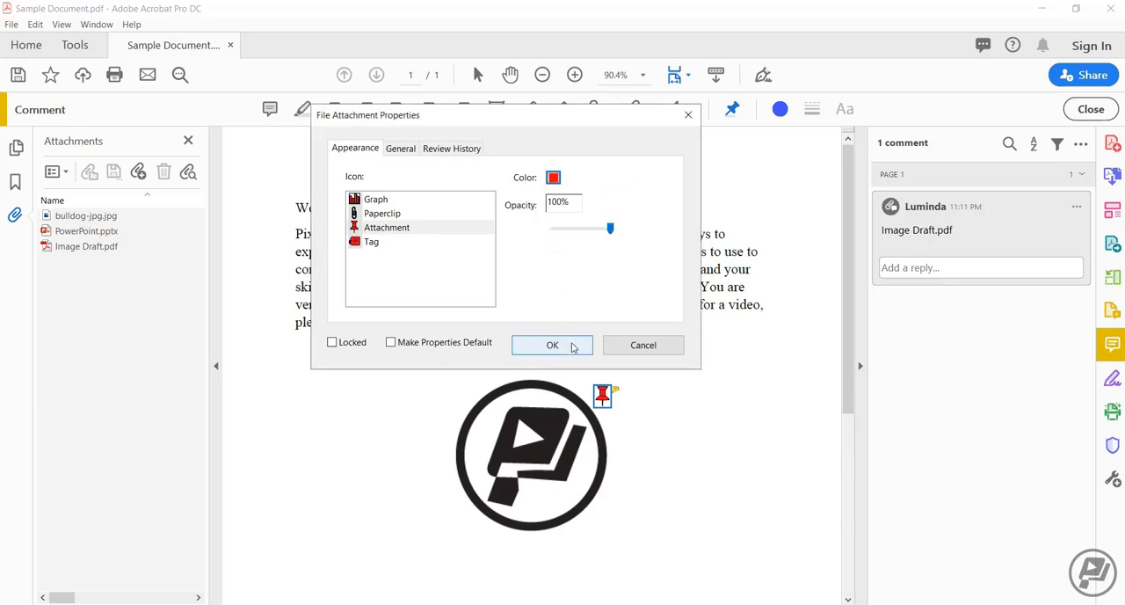
{"action": "left_click", "coordinate": [552, 345]}
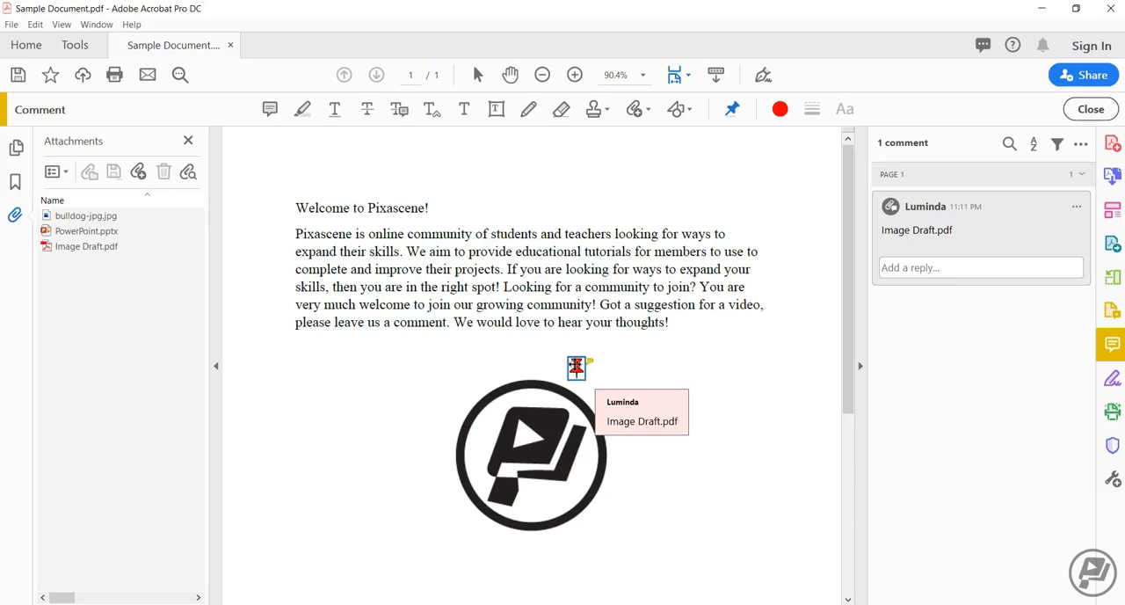
{"action": "mouse_move", "coordinate": [149, 331]}
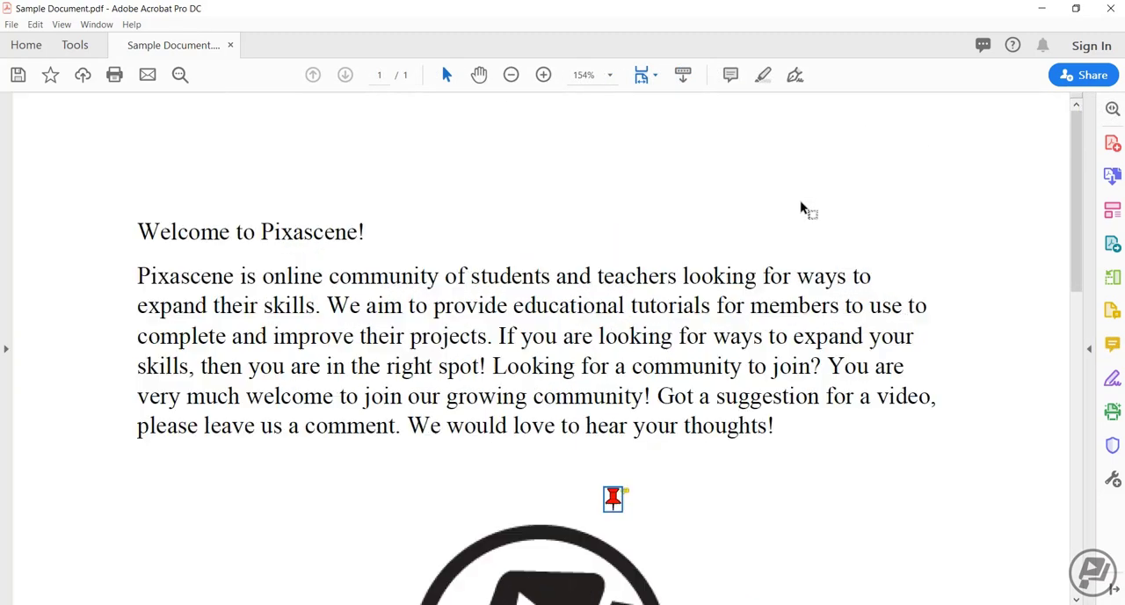
{"action": "mouse_move", "coordinate": [612, 499]}
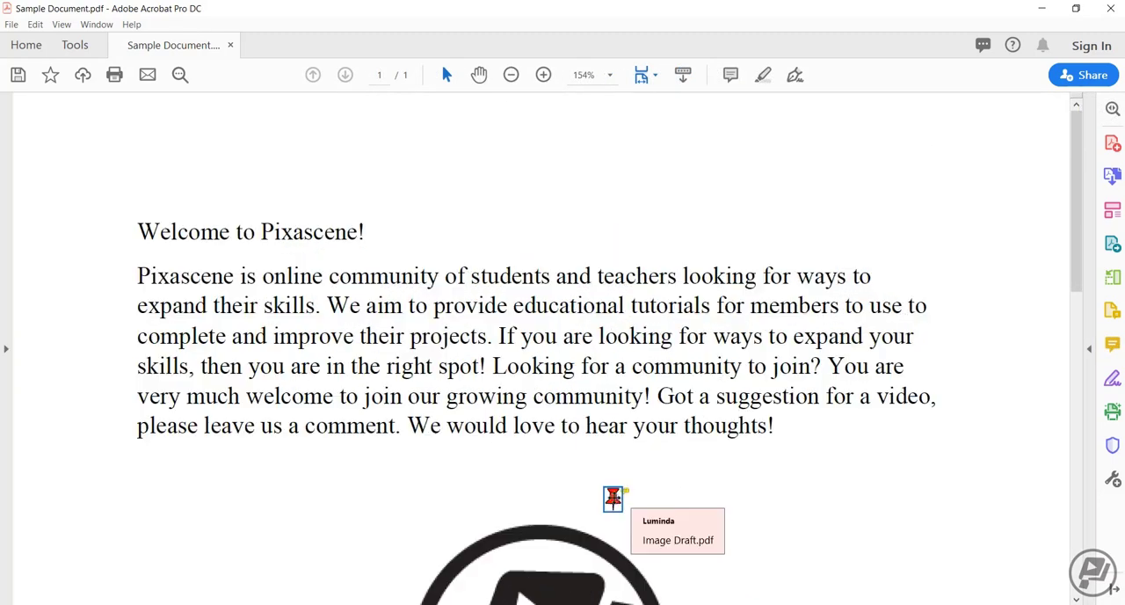
{"action": "double_click", "coordinate": [612, 499]}
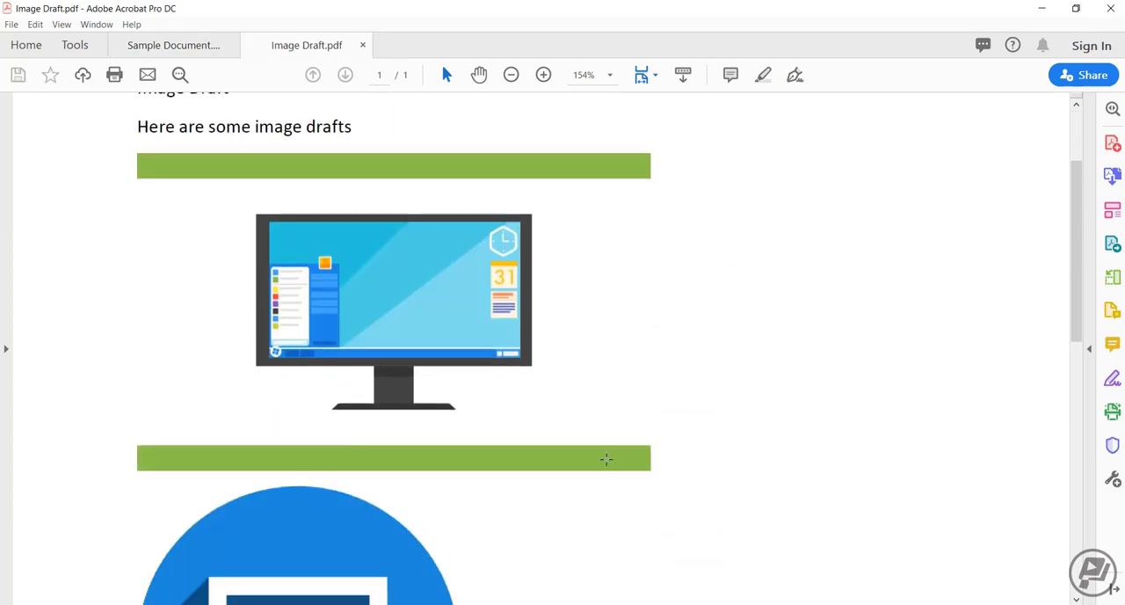
{"action": "left_click", "coordinate": [173, 46]}
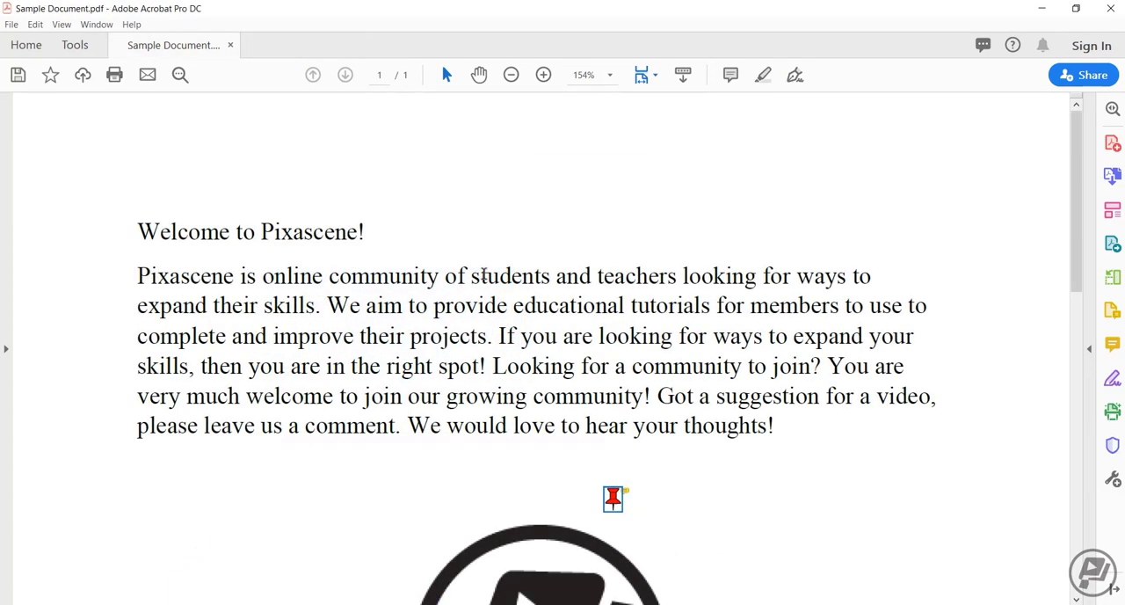
{"action": "mouse_move", "coordinate": [7, 352]}
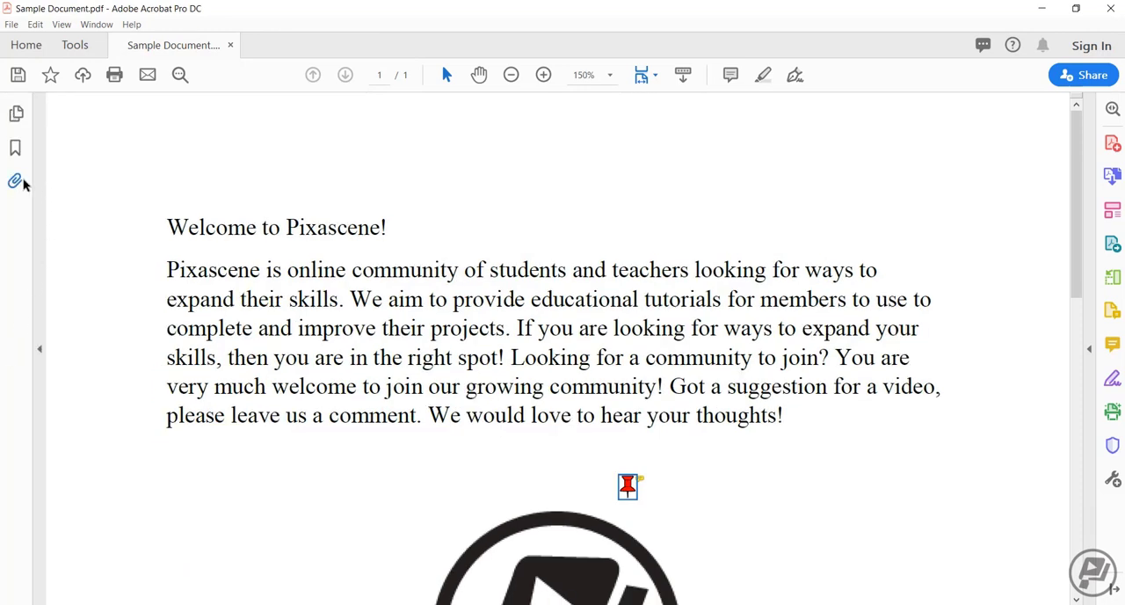
{"action": "mouse_move", "coordinate": [14, 182]}
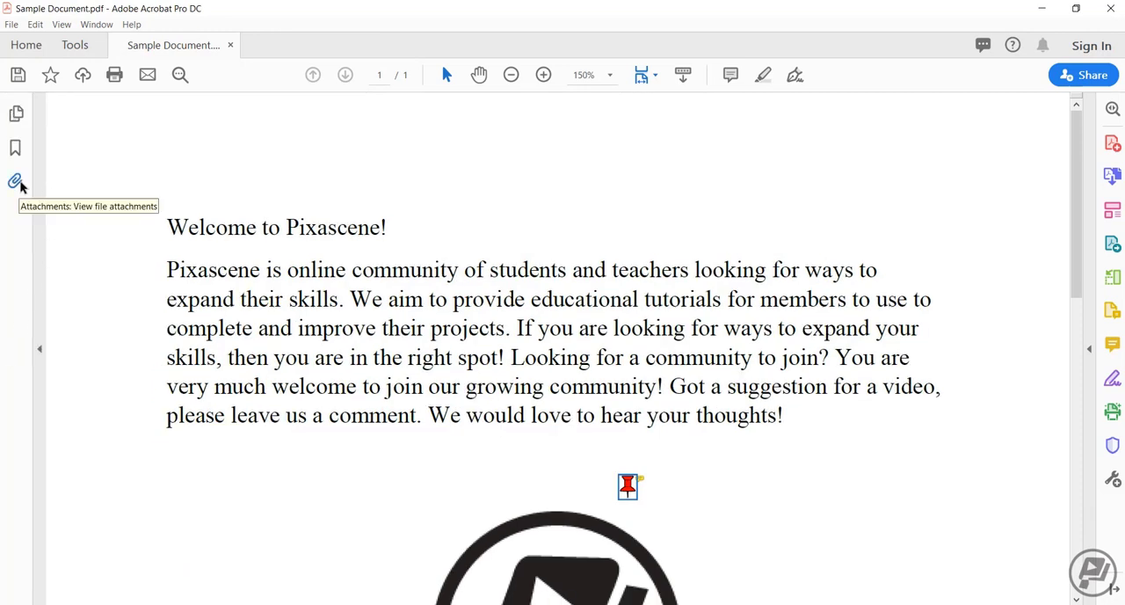
- List the attachments, preview bulldog.jpg in Photos, close it, then open PowerPoint.pptx
{"action": "left_click", "coordinate": [14, 183]}
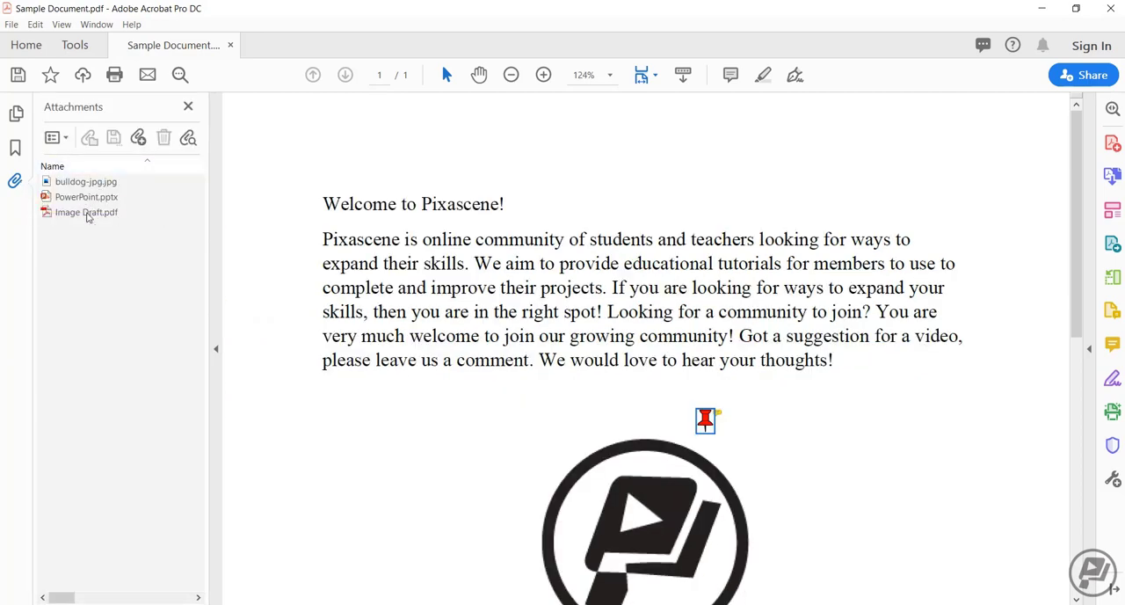
{"action": "double_click", "coordinate": [85, 181]}
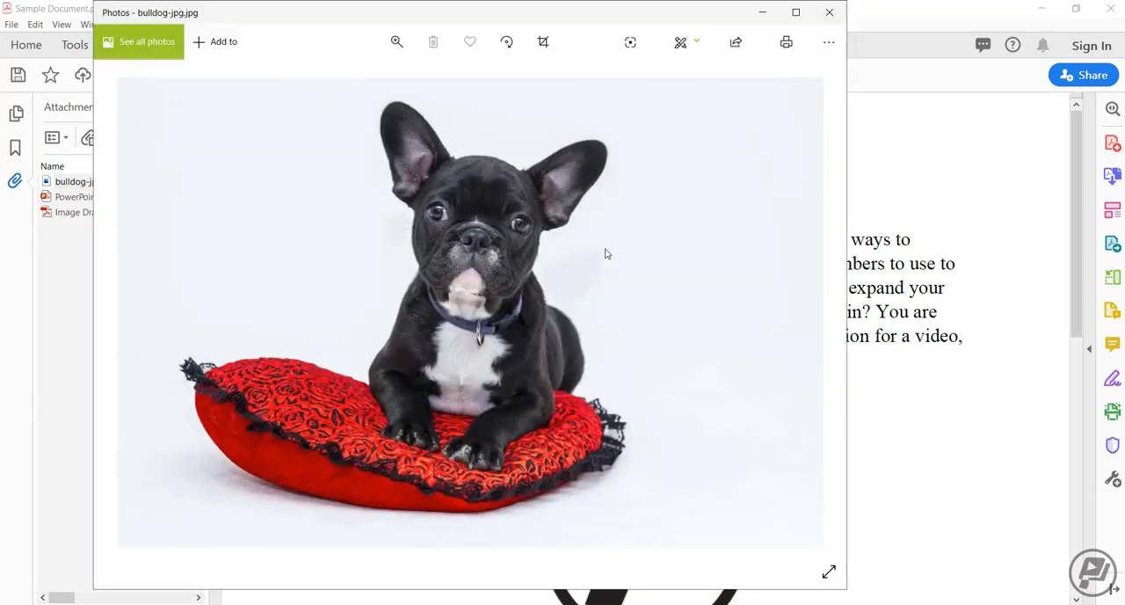
{"action": "left_click", "coordinate": [826, 12]}
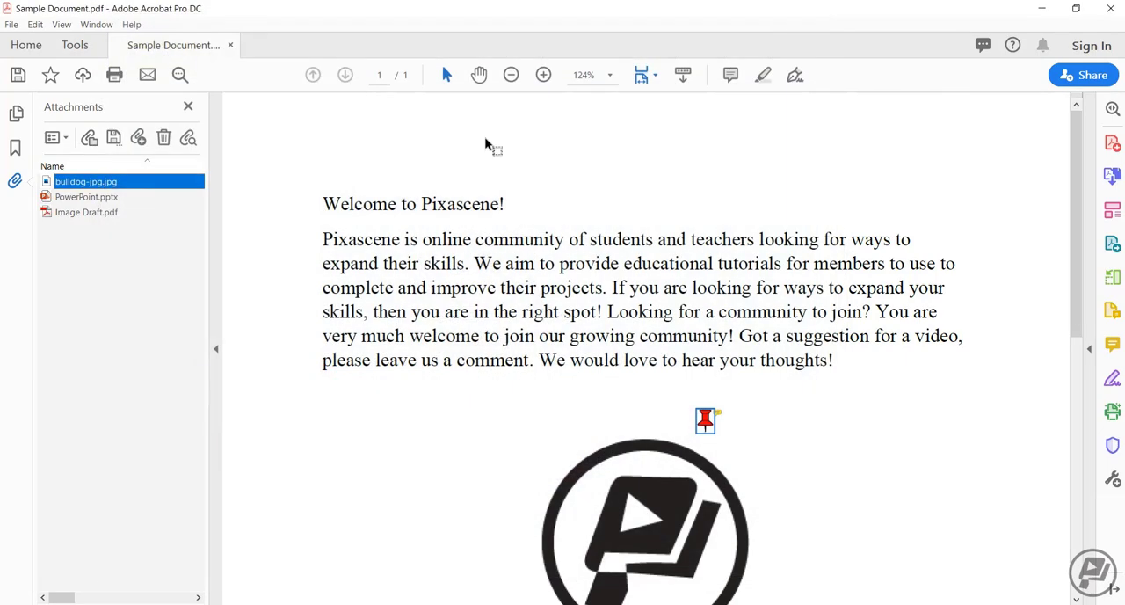
{"action": "double_click", "coordinate": [86, 197]}
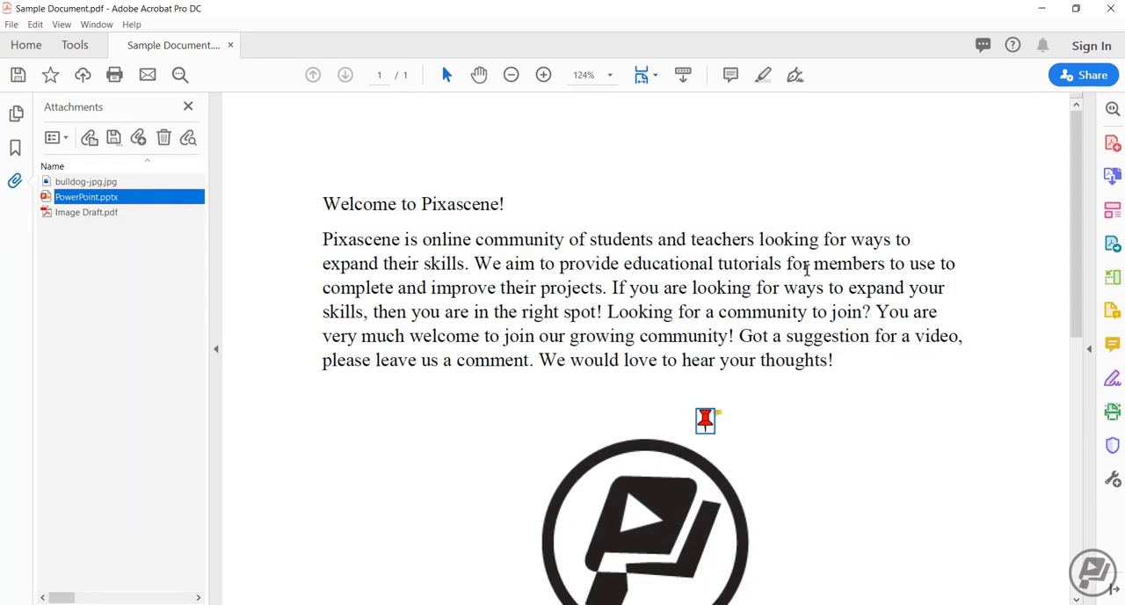
{"action": "mouse_move", "coordinate": [708, 316]}
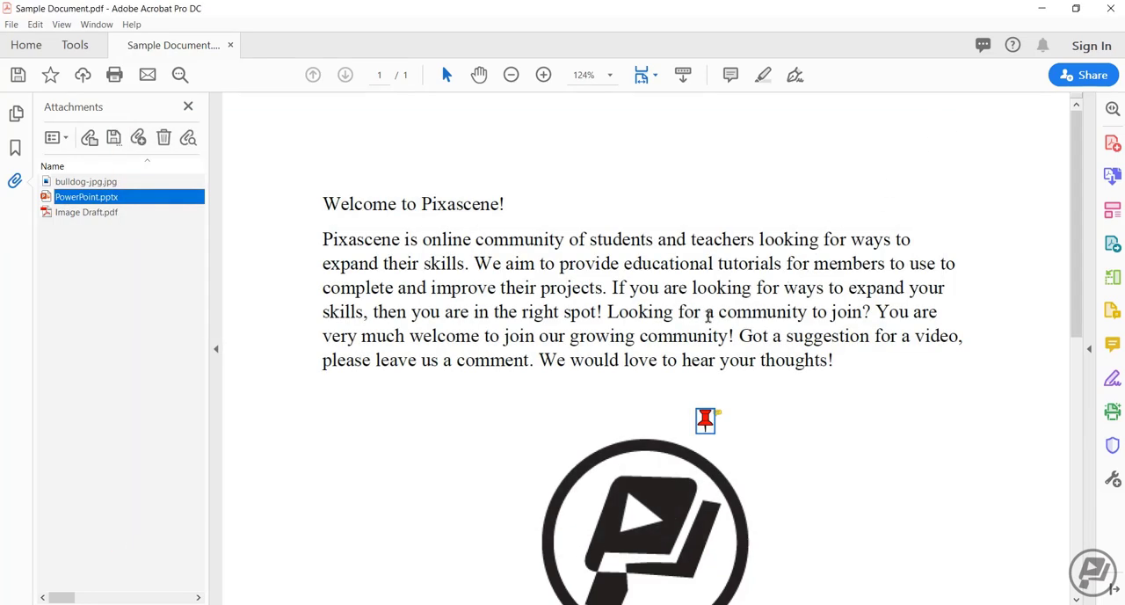